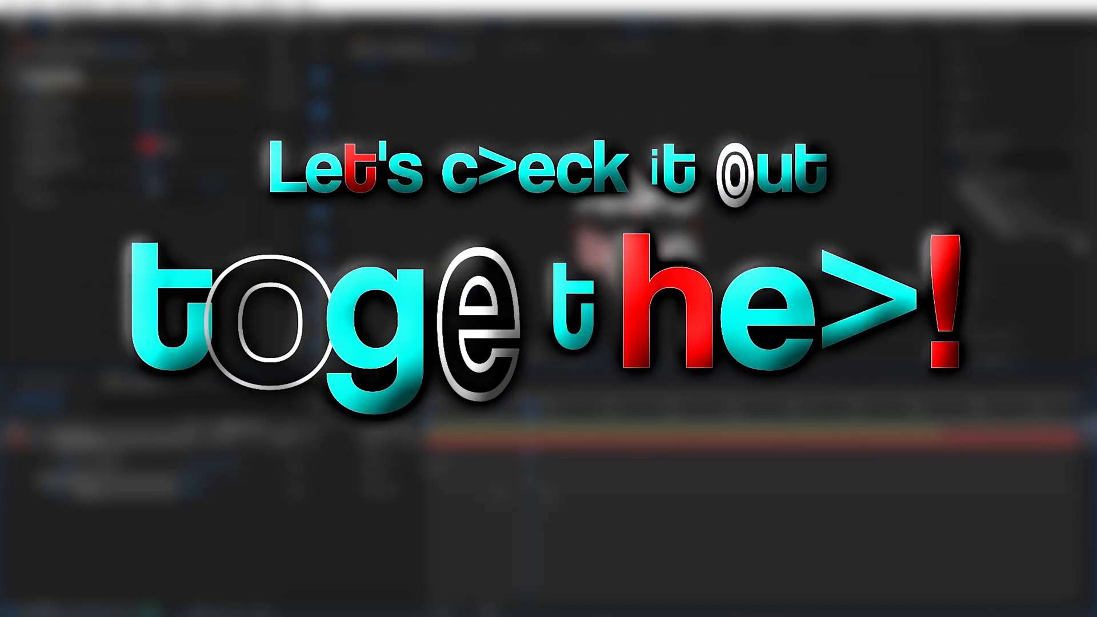
Step: Set the project's expressions engine to JavaScript in Project Settings
click(56, 538)
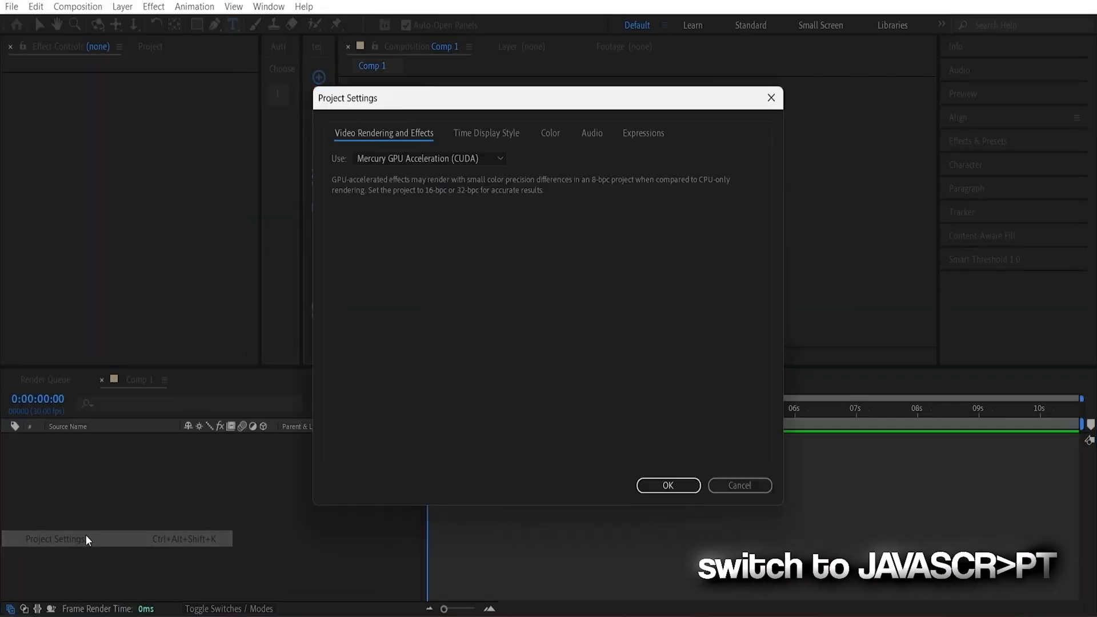
click(643, 132)
text(retro text)
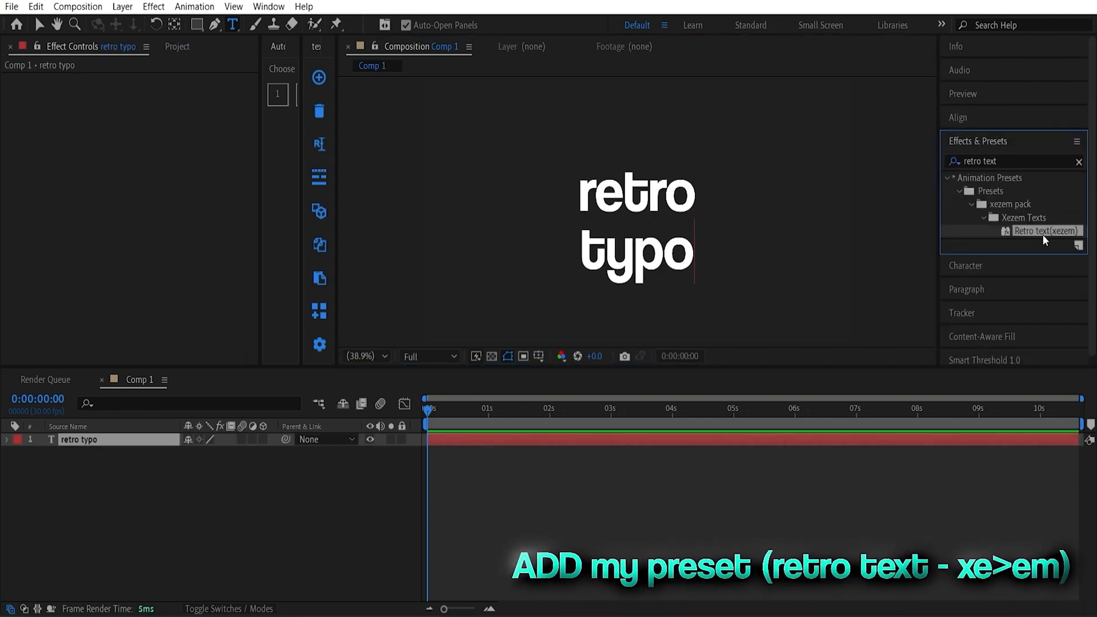
Step: Apply the Retro text (xezem) preset to the 'retro typo' text layer
double_click(1045, 231)
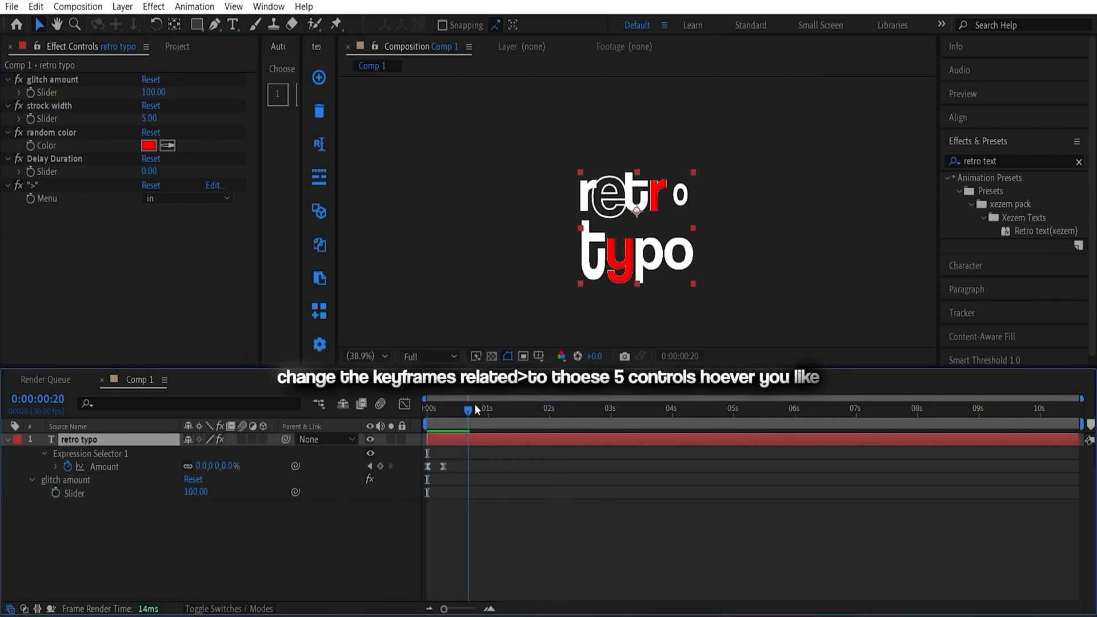
drag(469, 409, 712, 410)
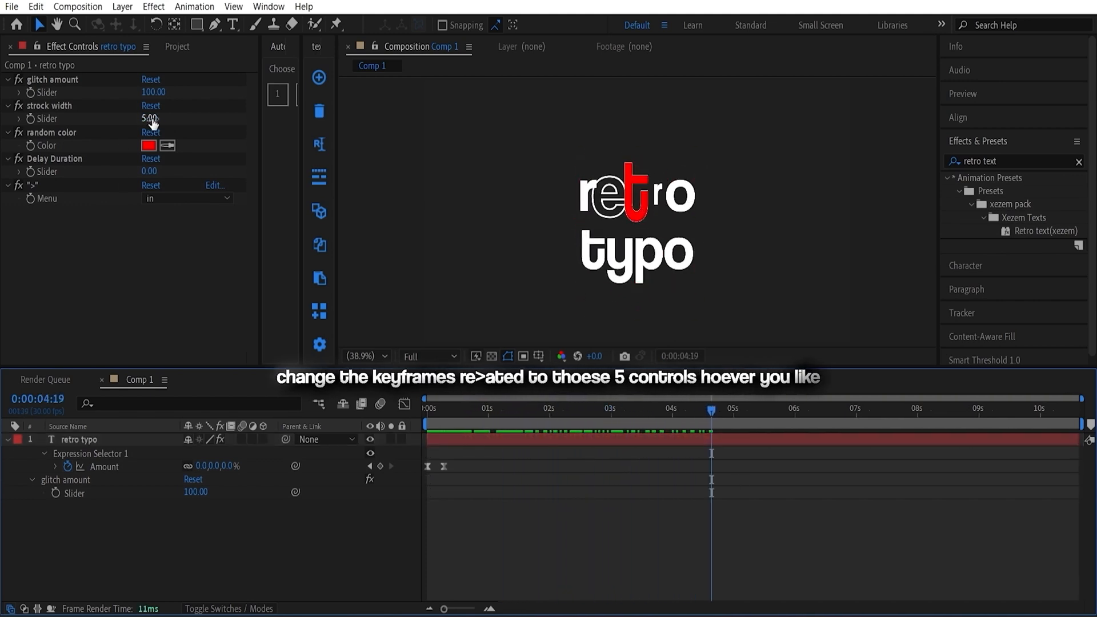
click(149, 145)
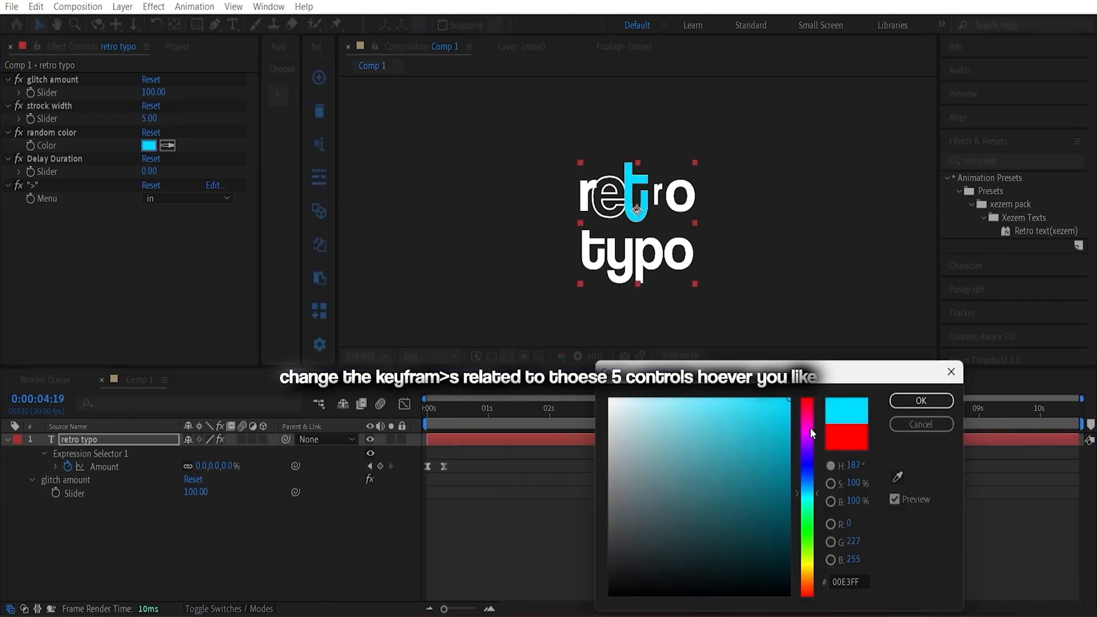
click(920, 400)
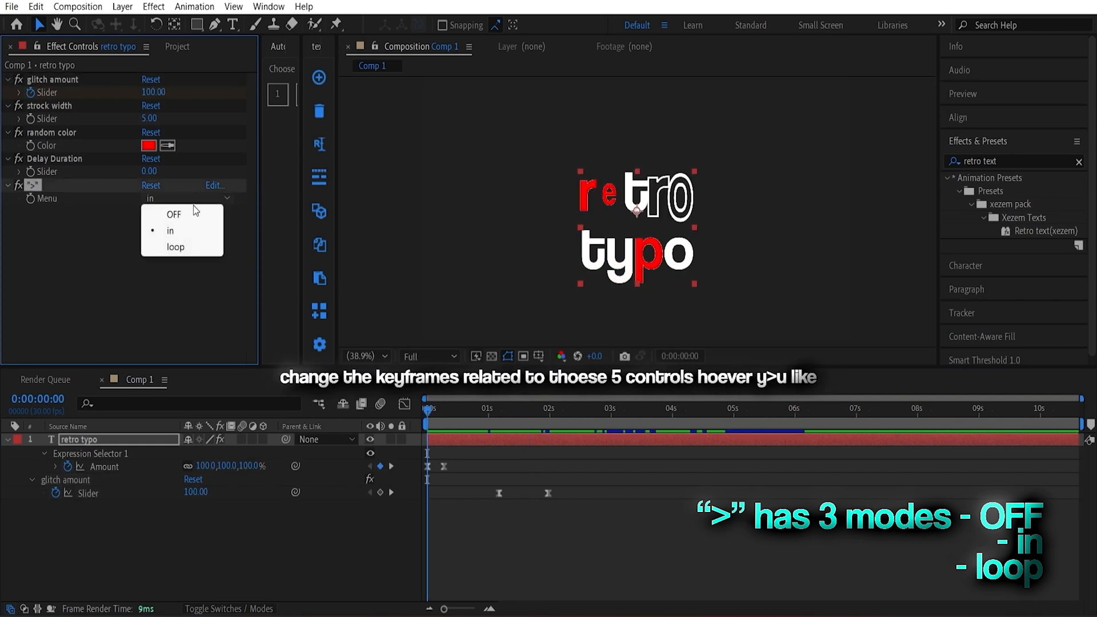
mouse_move(176, 247)
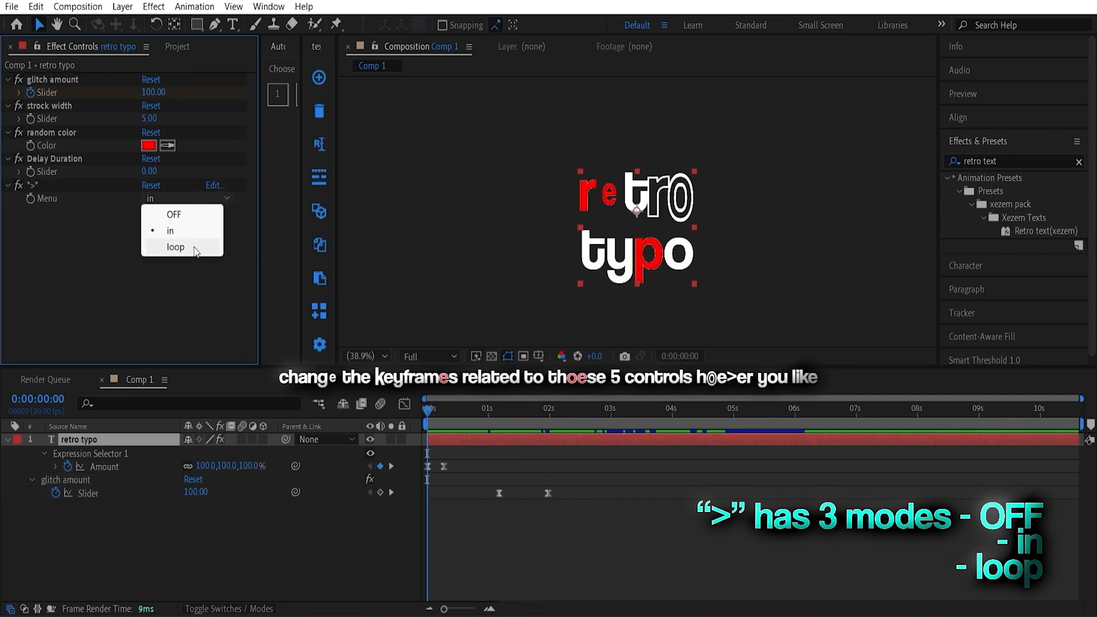
Step: Switch the preset's '>' menu mode from in to loop
click(176, 247)
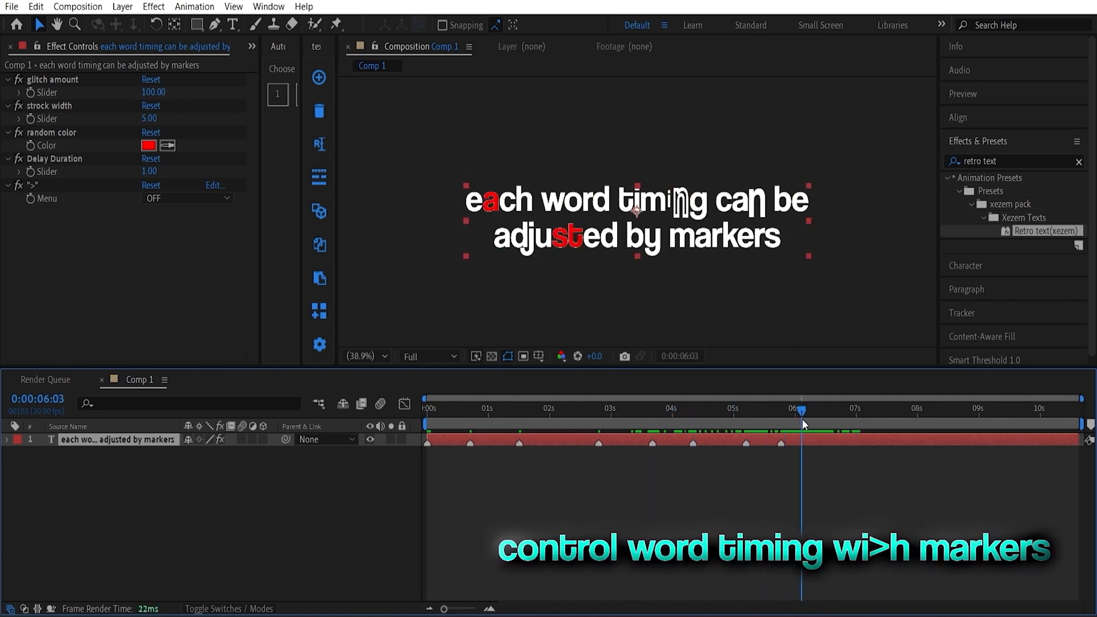
Step: Preview the marker-timed word reveal at another moment on the timeline
click(429, 408)
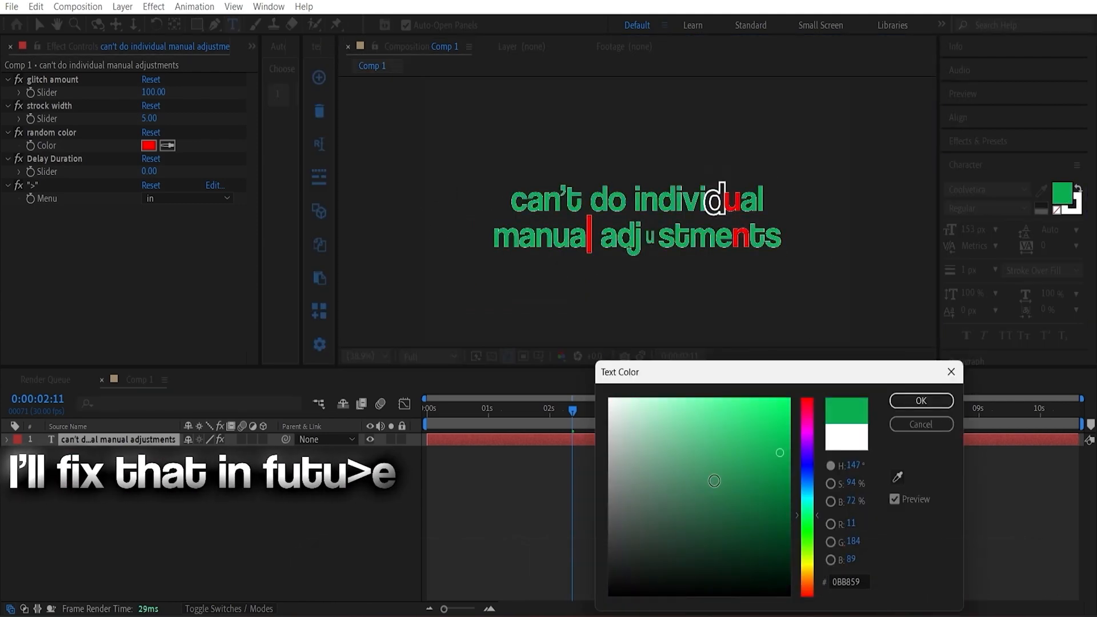
Step: Confirm a green fill for the text; the letters remain white
click(920, 400)
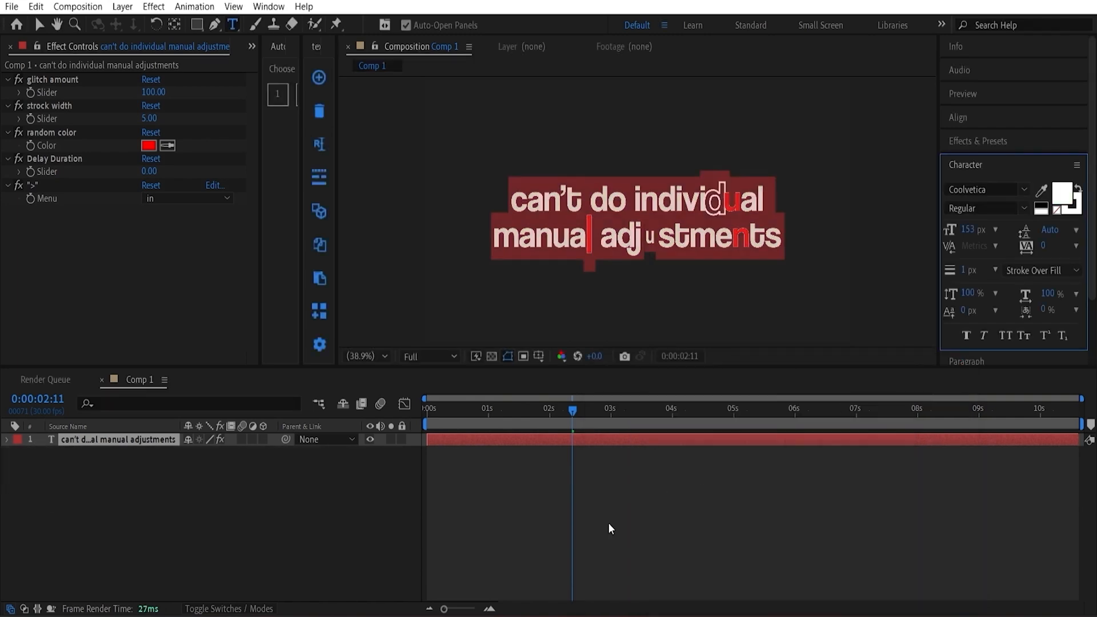